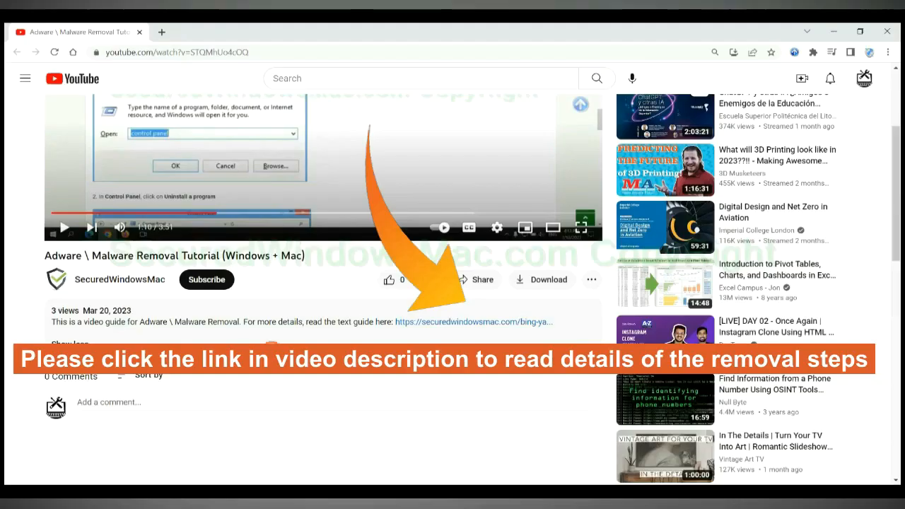
Open the SecuredWindowsMac.com Bing/Yahoo redirect removal guide from the video description.
left_click(431, 323)
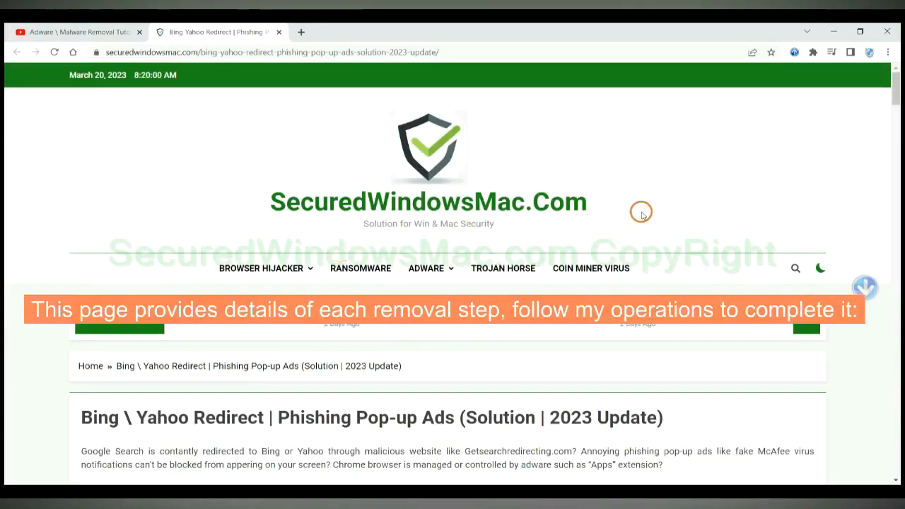
scroll("down", 3)
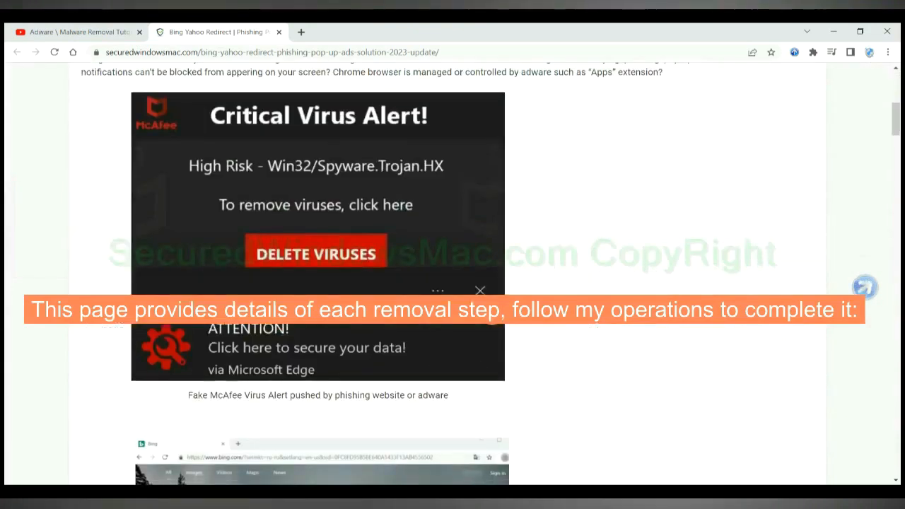
scroll("down", 3)
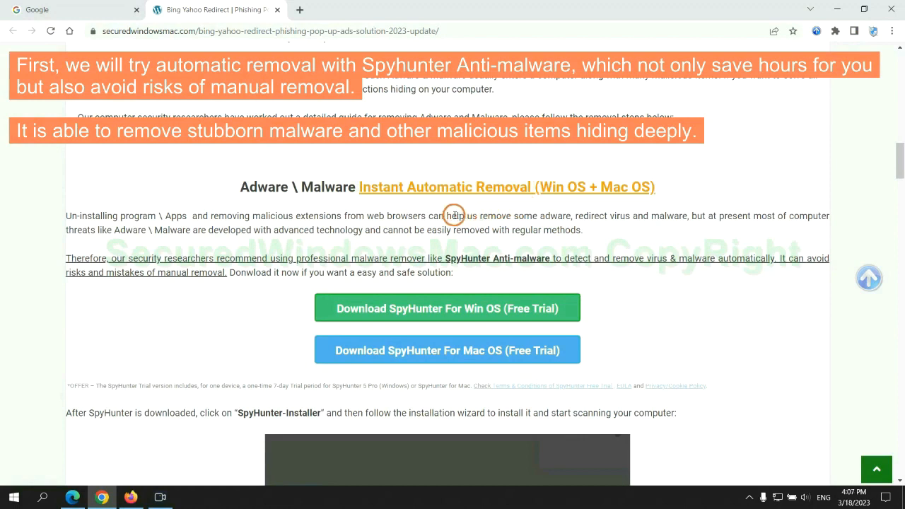
mouse_move(340, 209)
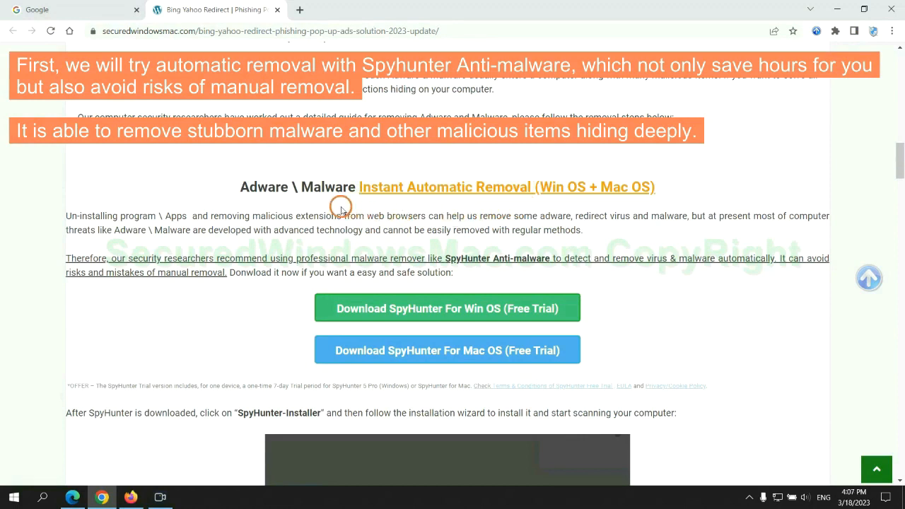
mouse_move(450, 244)
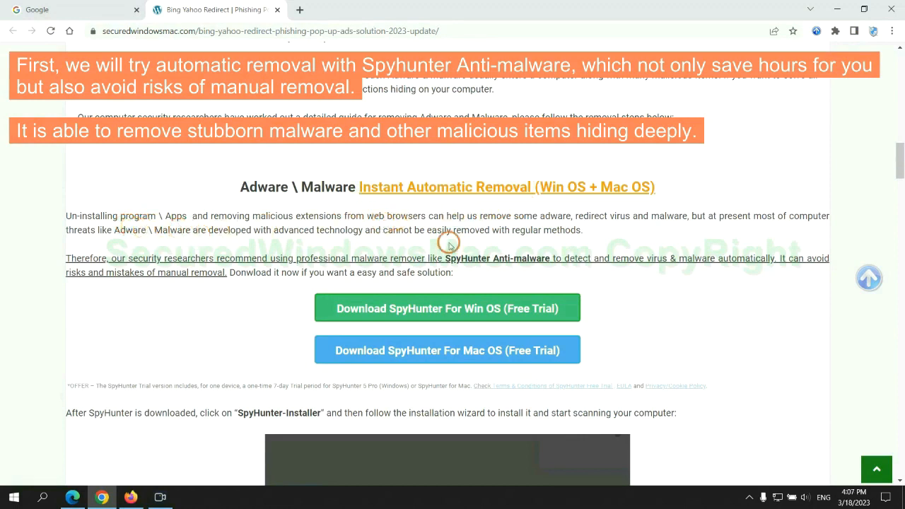
Download the SpyHunter Windows installer, keep it despite Chrome's warning, and run it.
scroll("down", 3)
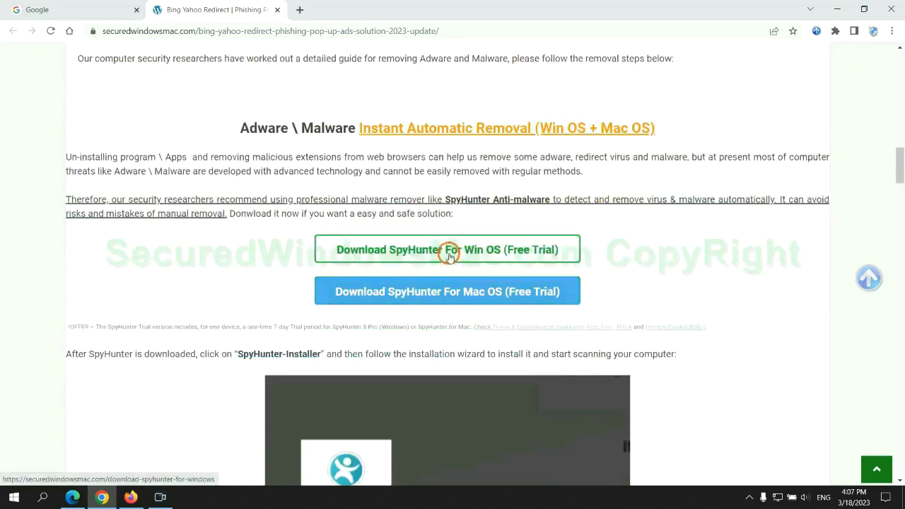
mouse_move(457, 291)
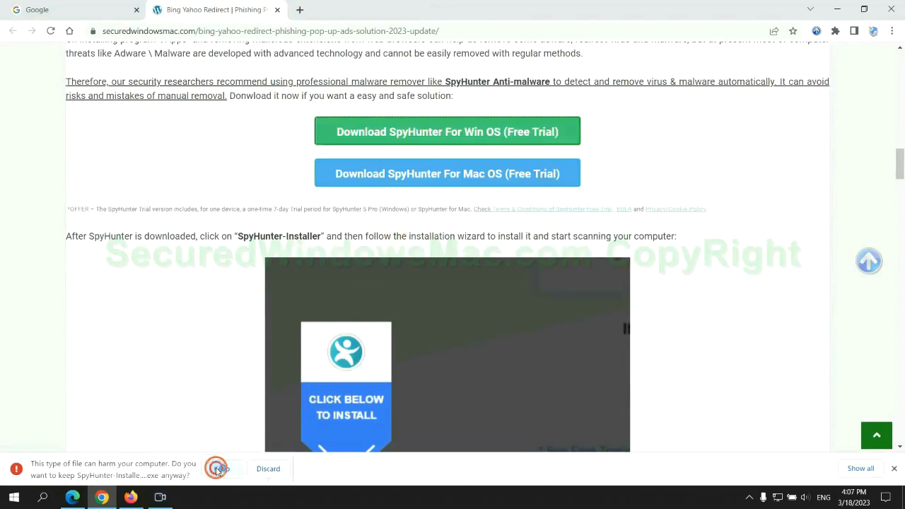
left_click(223, 468)
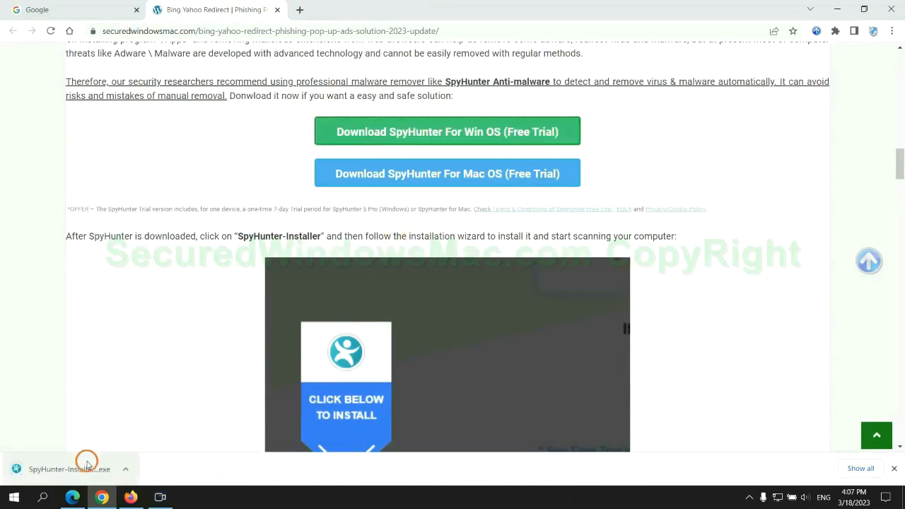
left_click(69, 469)
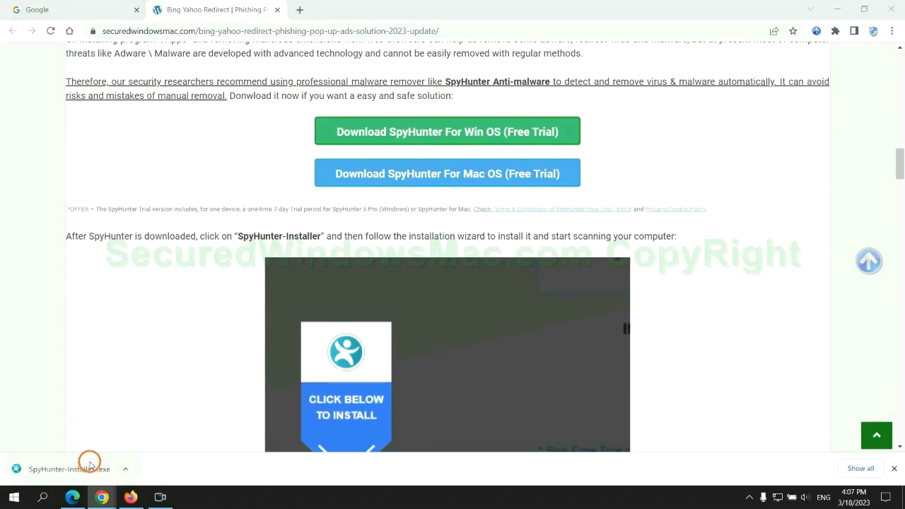
left_click(70, 469)
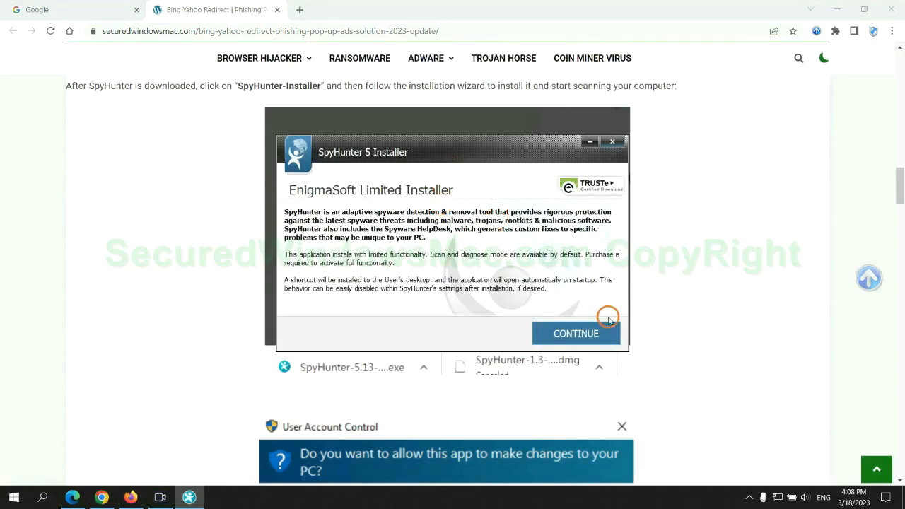
Continue past the SpyHunter 5 introduction and accept the EULA and Privacy Policy.
left_click(576, 333)
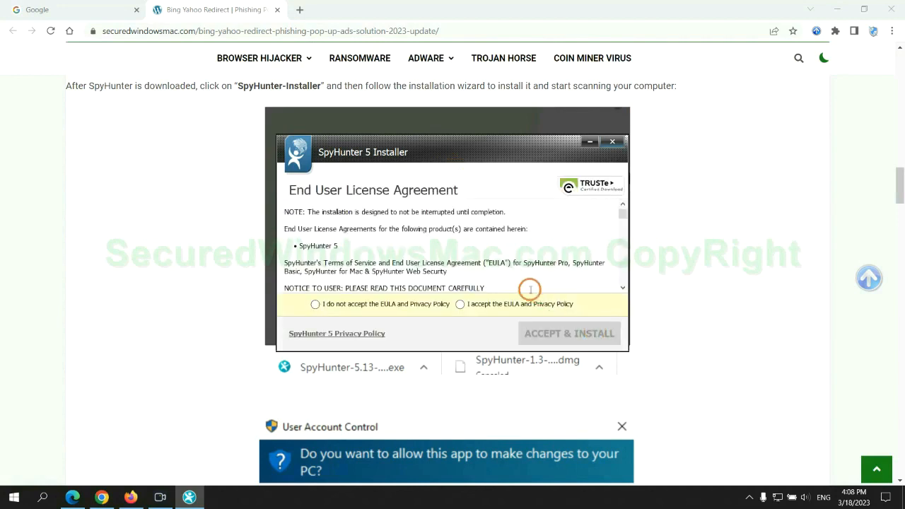
left_click(460, 304)
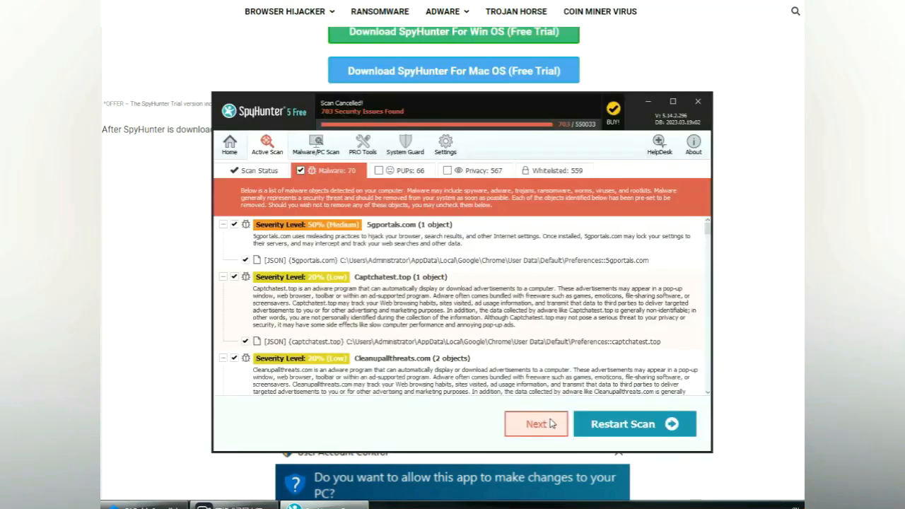
mouse_move(478, 409)
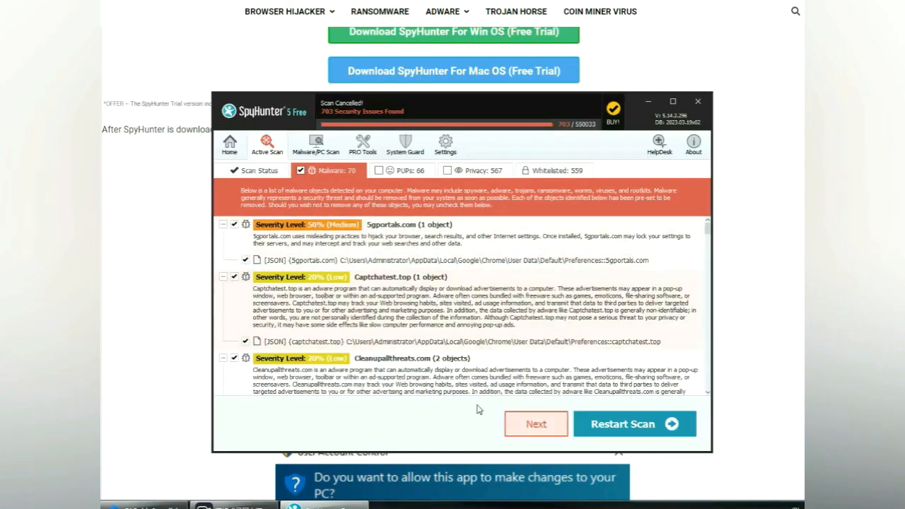
Proceed from the 703-issue scan results and choose the FREE 7-day trial.
left_click(536, 424)
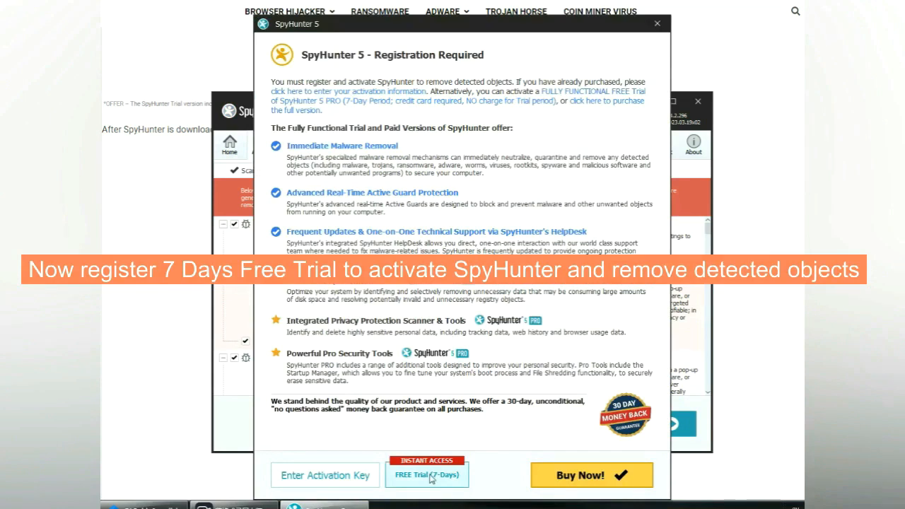
left_click(427, 475)
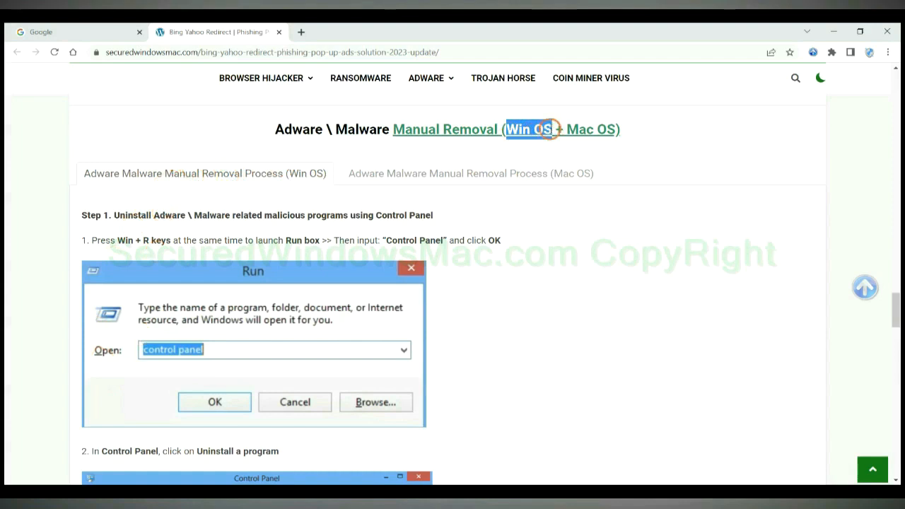
Highlight the Manual Removal heading and the Step 1 uninstall-programs instruction.
left_click(471, 173)
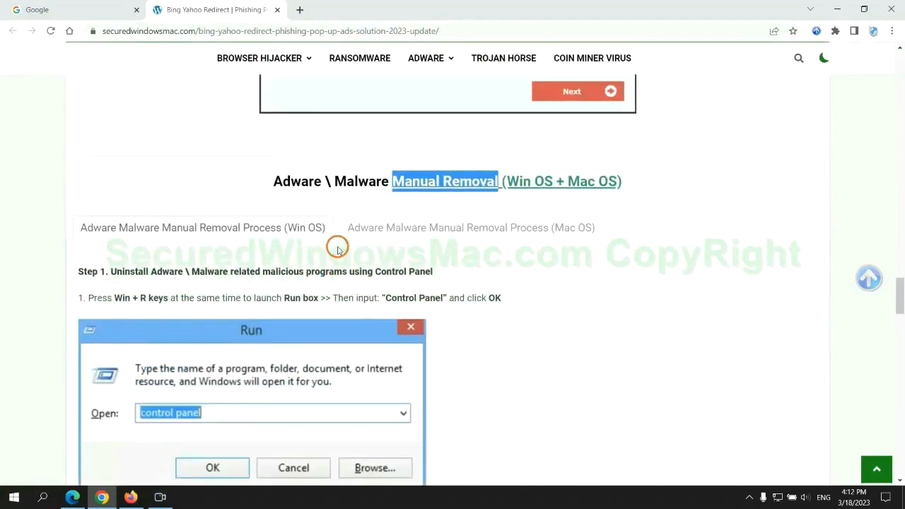
scroll("down", 3)
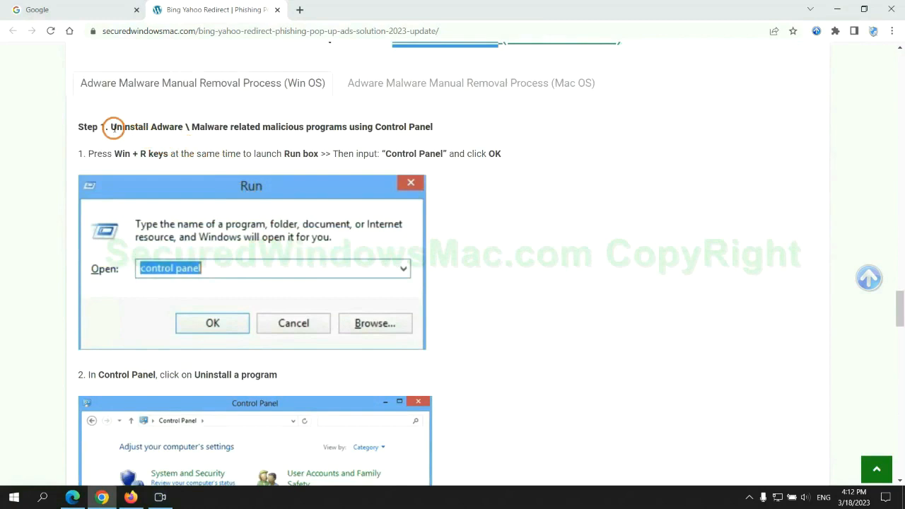
left_click_drag(110, 127, 339, 126)
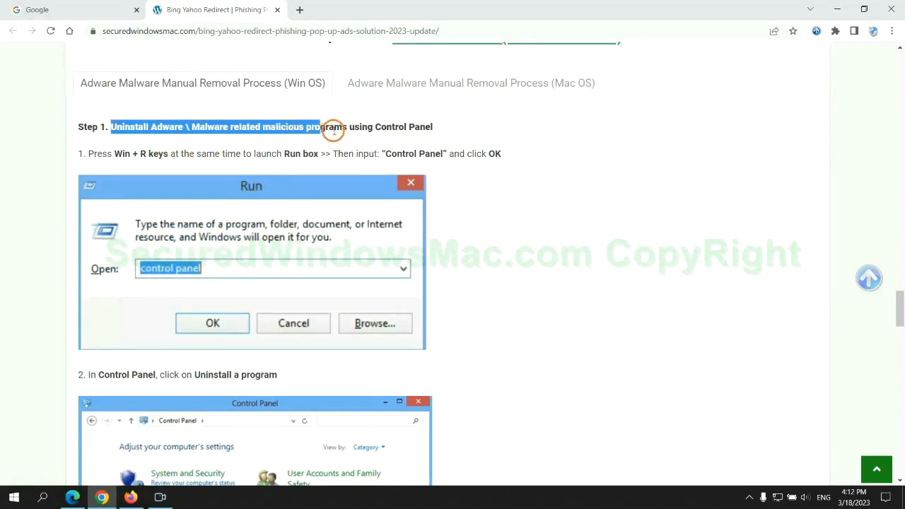
scroll("down", 3)
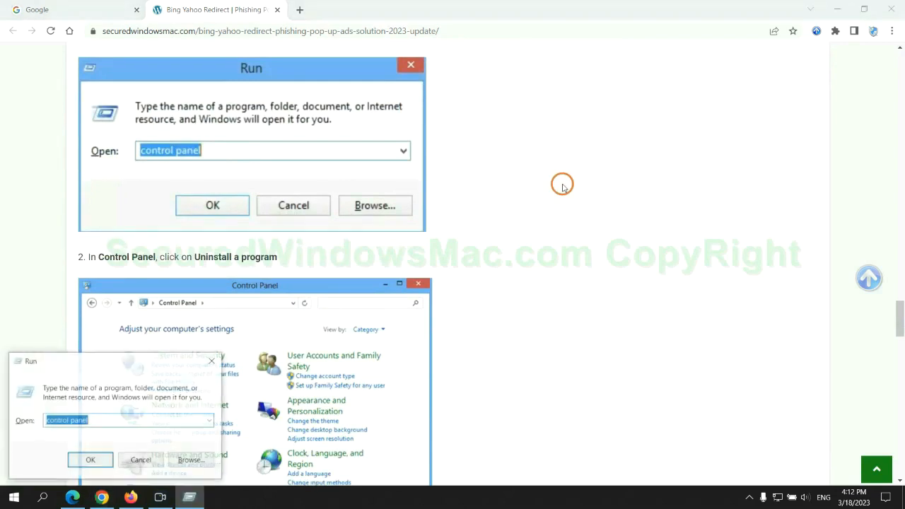
Launch 'control panel' from Run and open the Uninstall a program list.
type("cont")
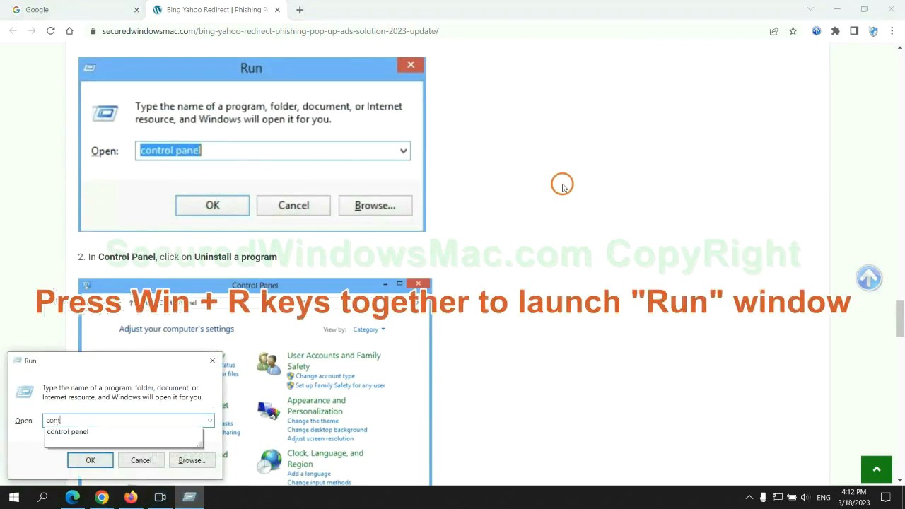
type("control p")
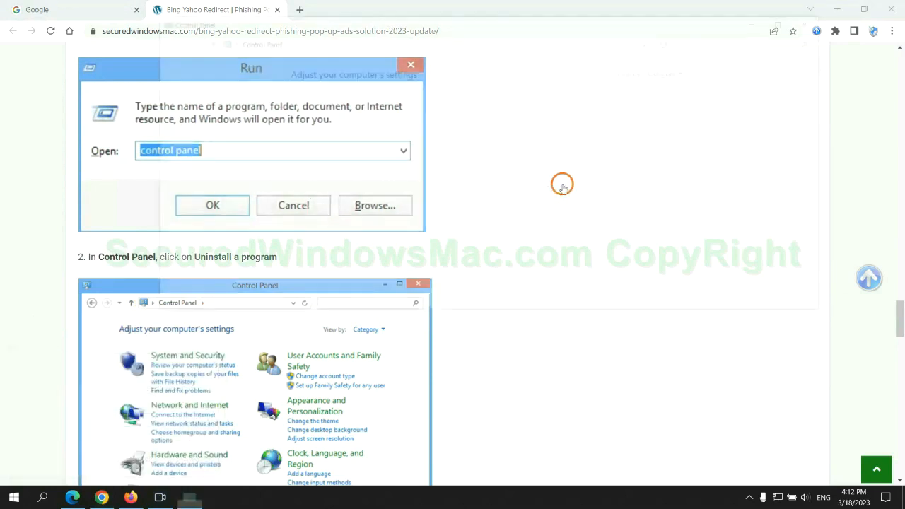
left_click(212, 206)
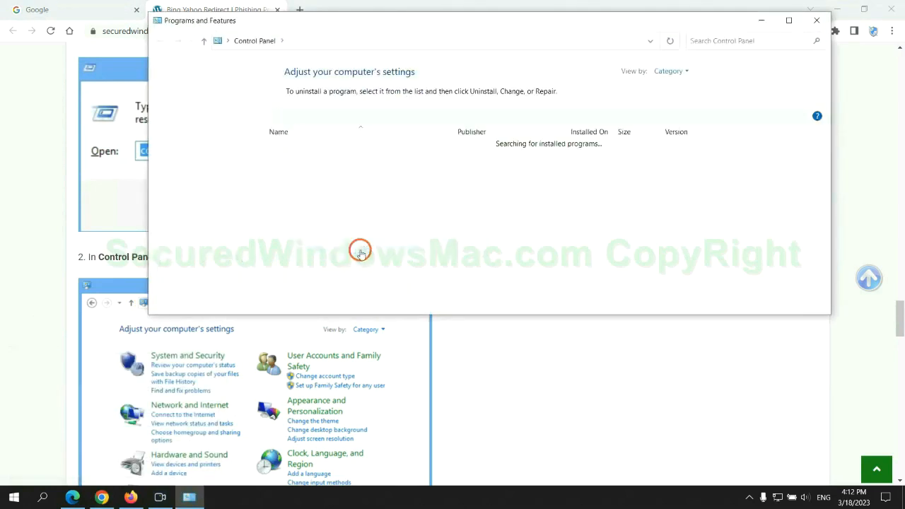
left_click(292, 166)
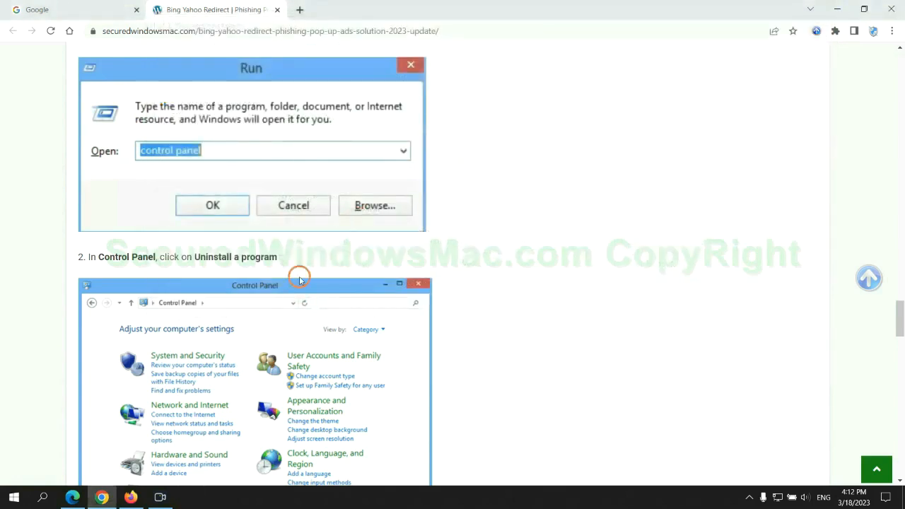
scroll("down", 3)
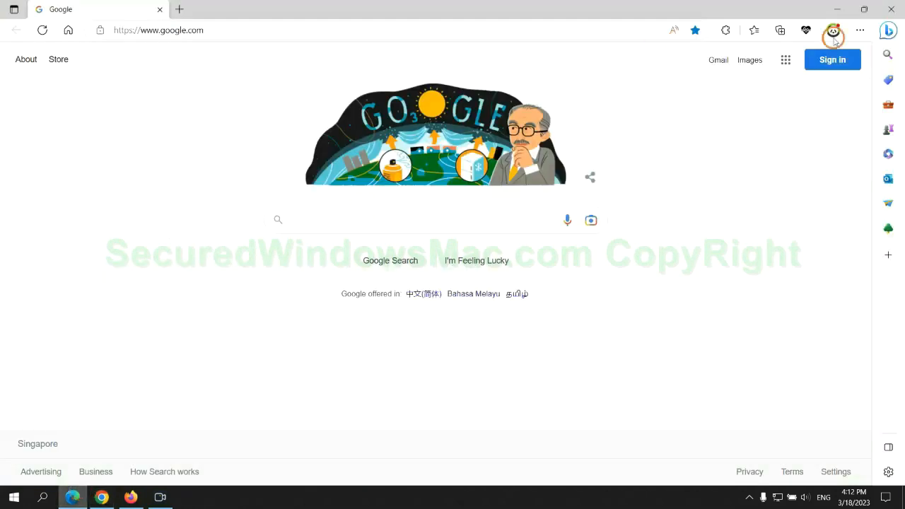
mouse_move(748, 31)
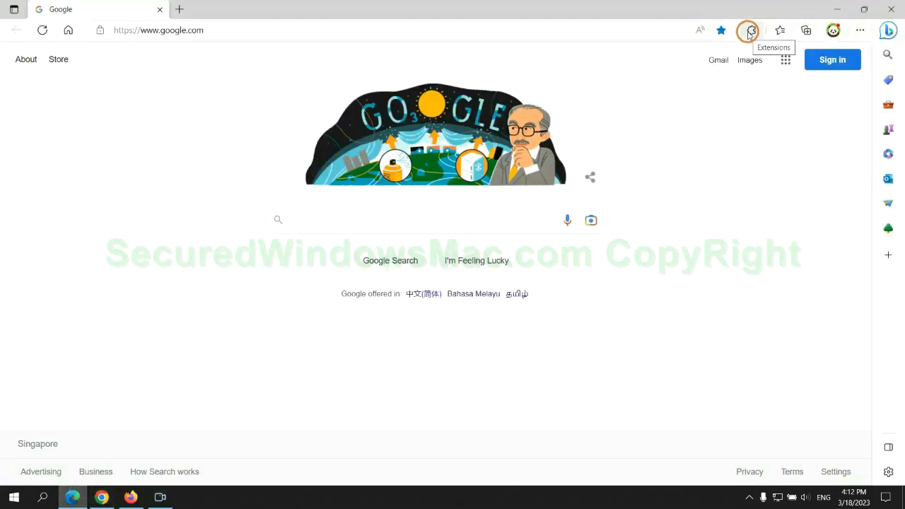
Open Edge's Manage extensions page and remove McAfee WebAdvisor.
left_click(751, 30)
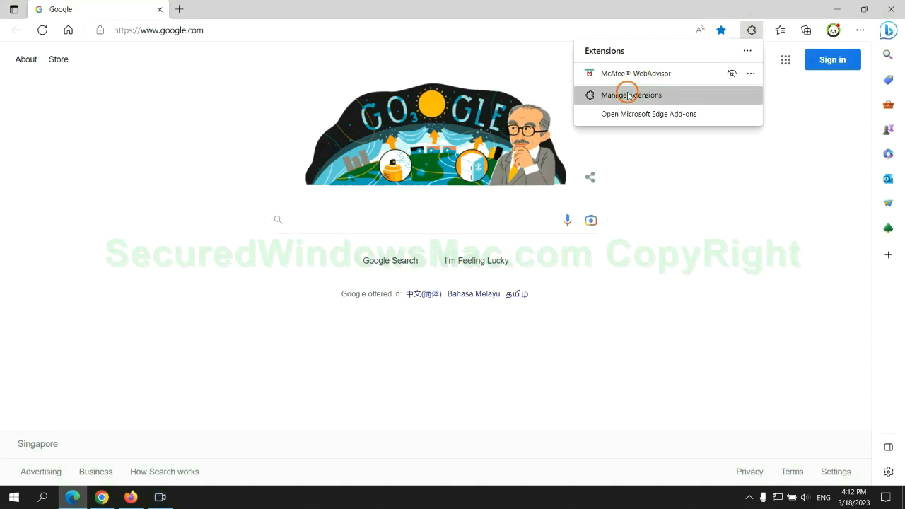
left_click(630, 95)
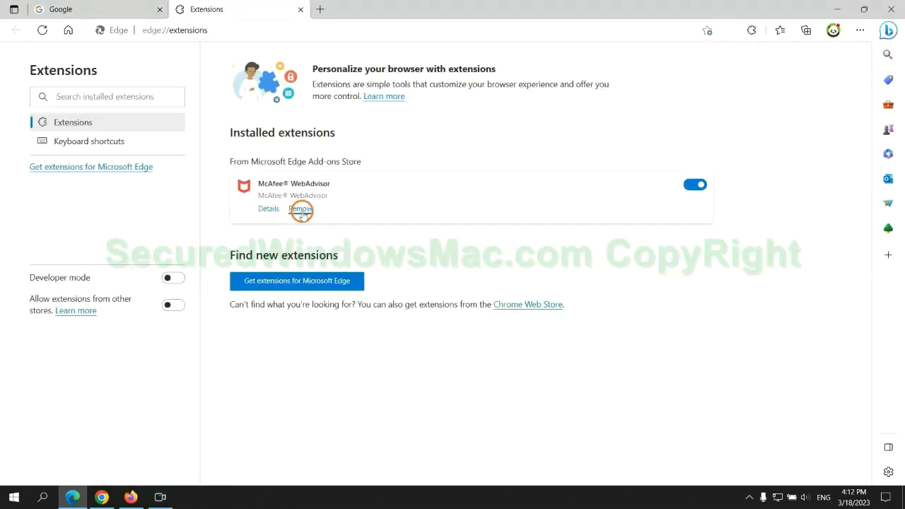
left_click(301, 208)
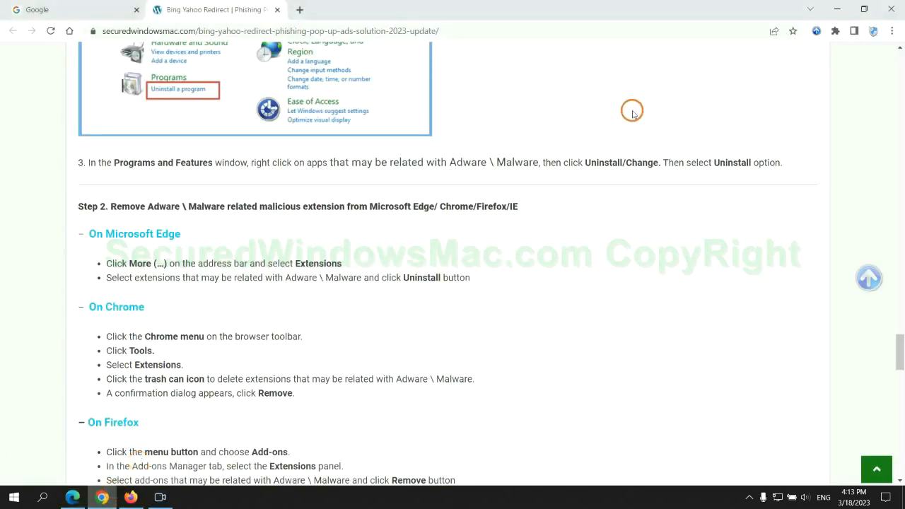
Remove the Ecosia extension from Chrome's extensions management page and confirm.
left_click(835, 32)
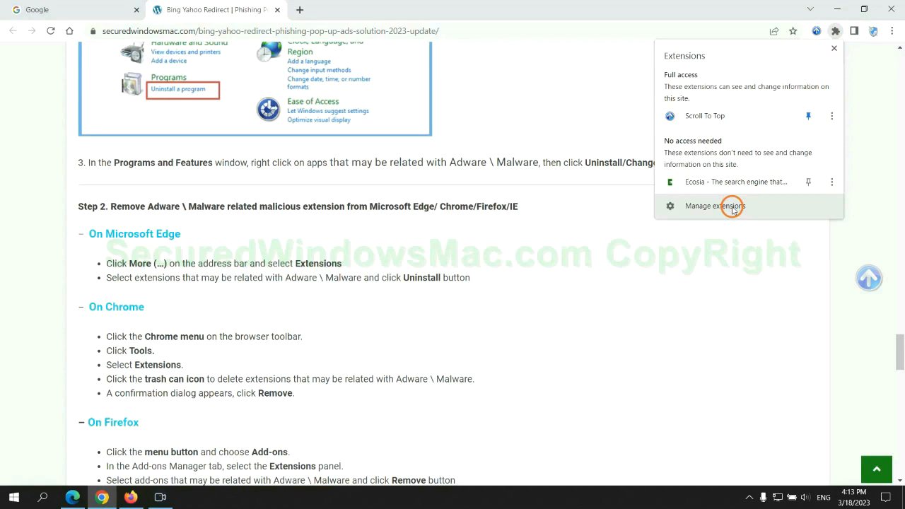
left_click(715, 206)
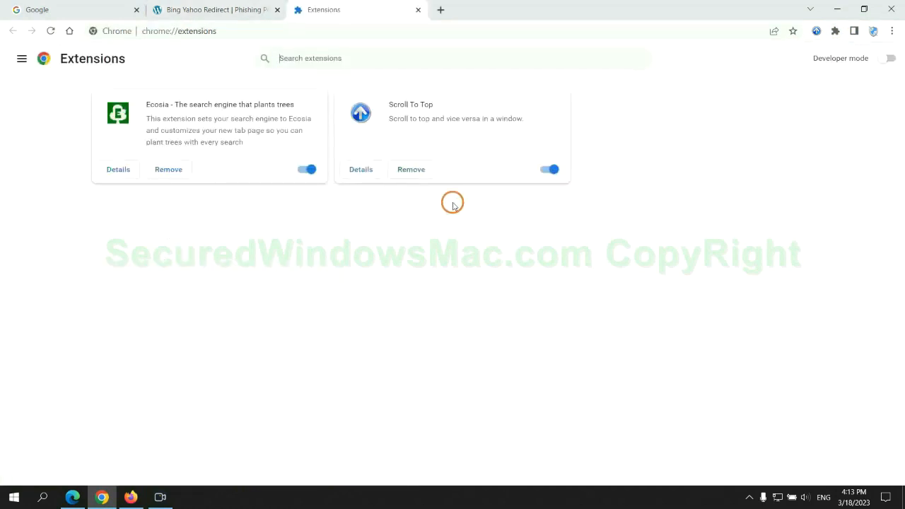
left_click(169, 169)
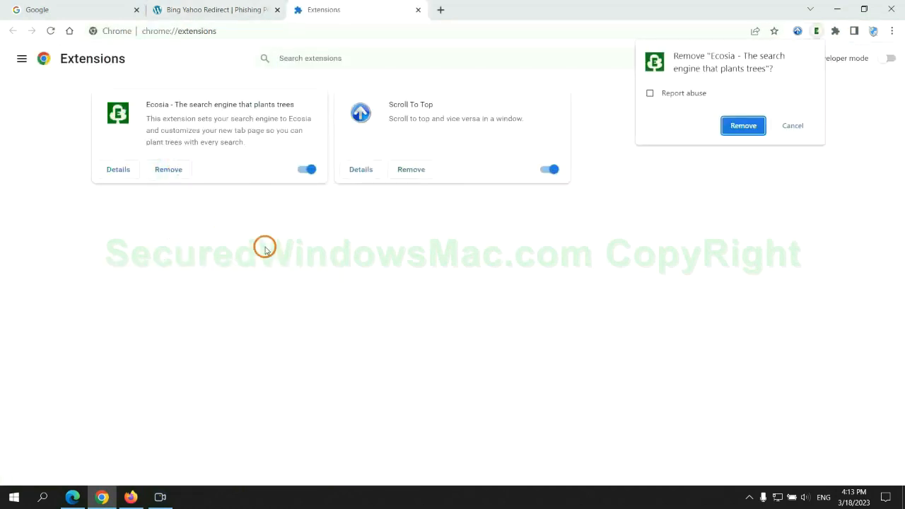
left_click(743, 125)
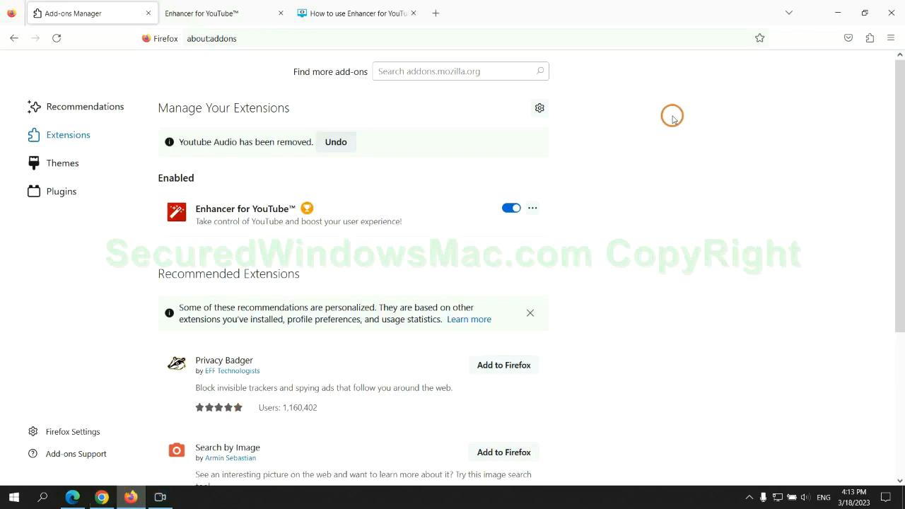
Remove Enhancer for YouTube™ through its ⋯ menu in Firefox add-ons and confirm.
left_click(868, 38)
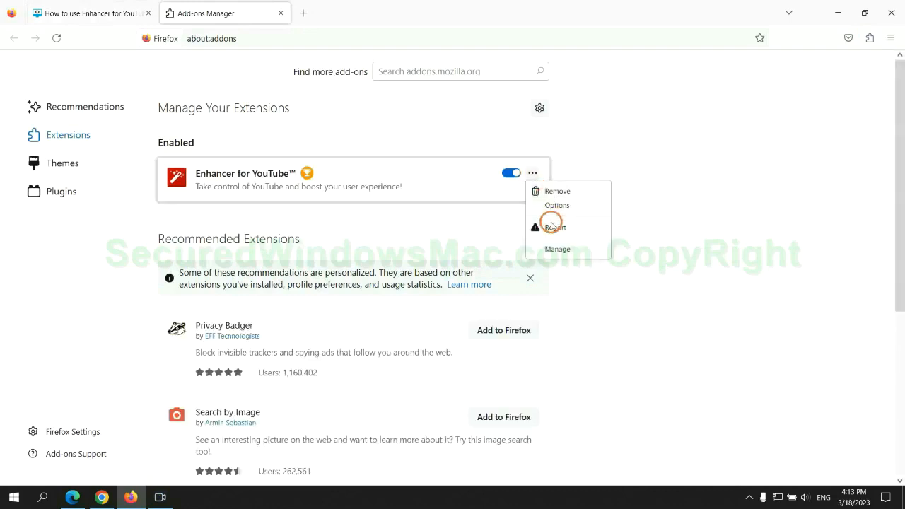
left_click(557, 191)
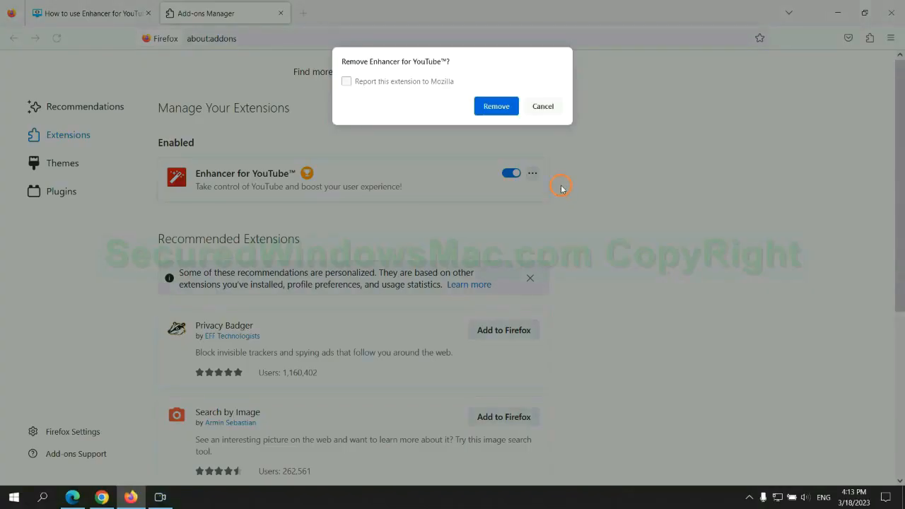
left_click(496, 105)
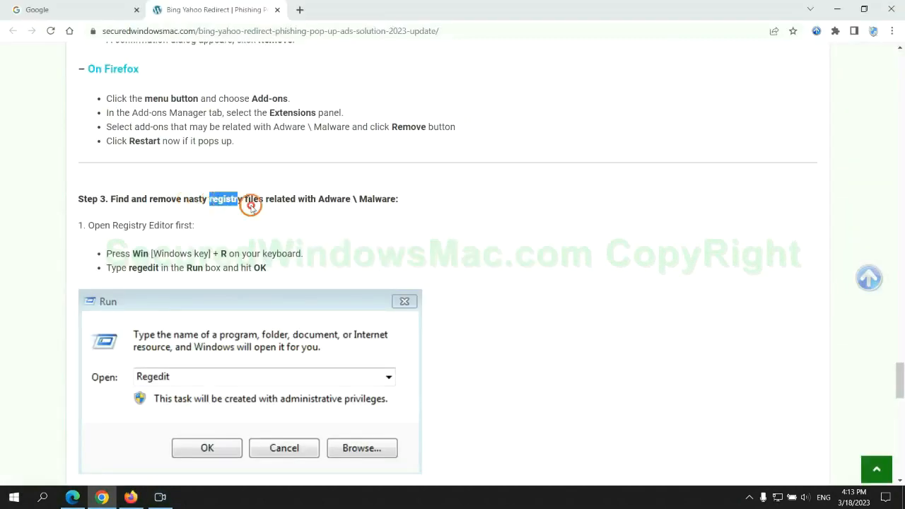
scroll("down", 3)
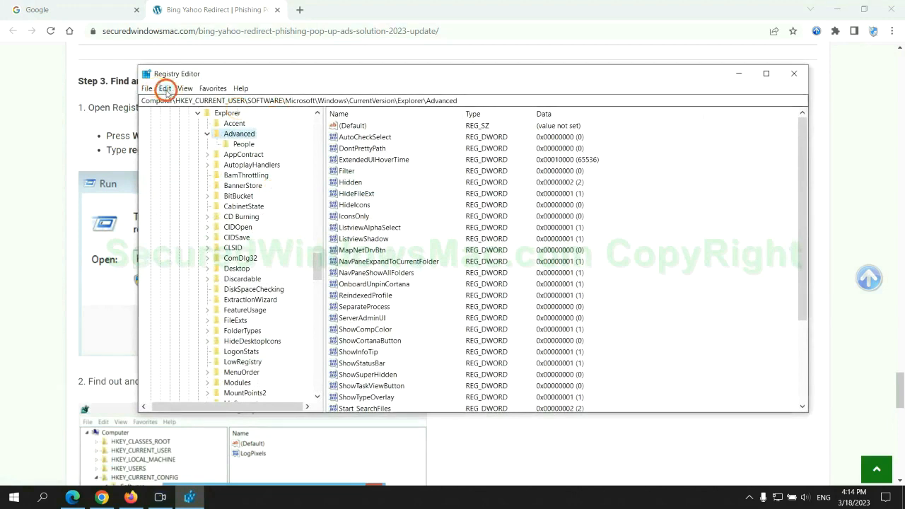
Search the registry for 'Apps' and right-click the found StoreAppsOnTaskbar value.
left_click(164, 87)
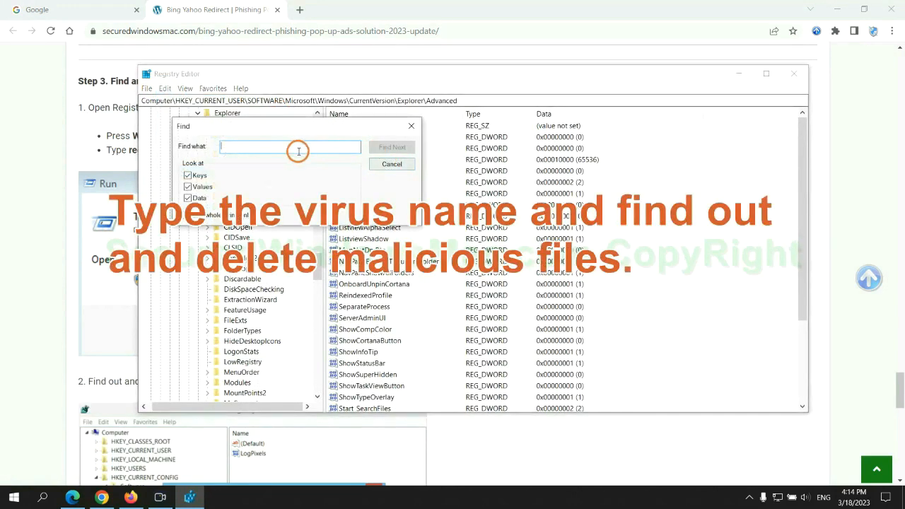
type("Apps")
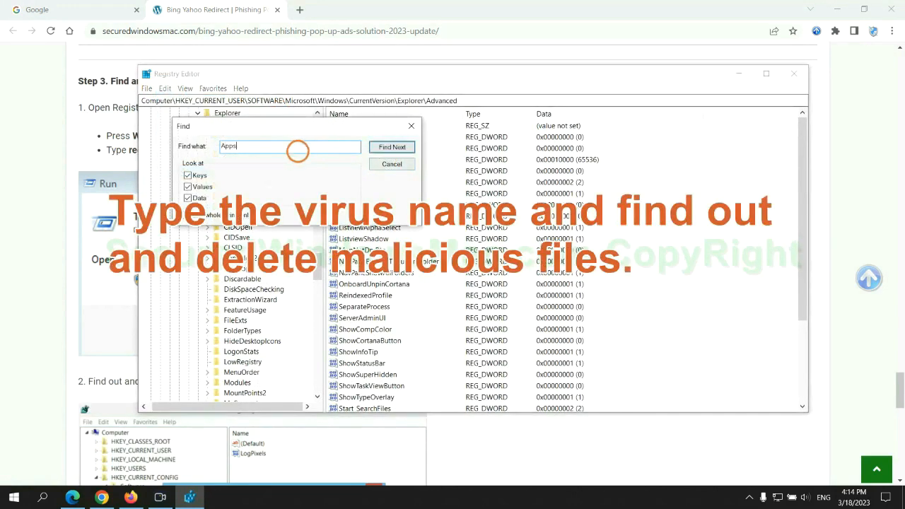
left_click(392, 147)
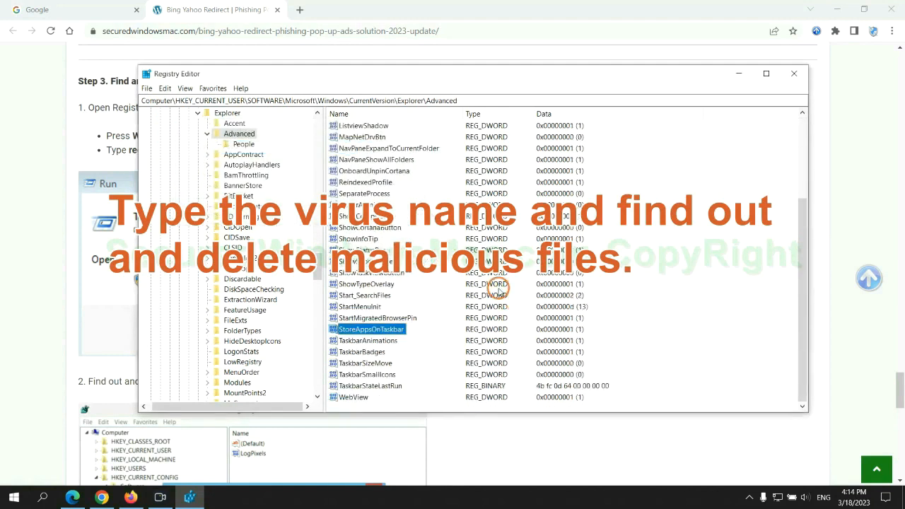
right_click(371, 329)
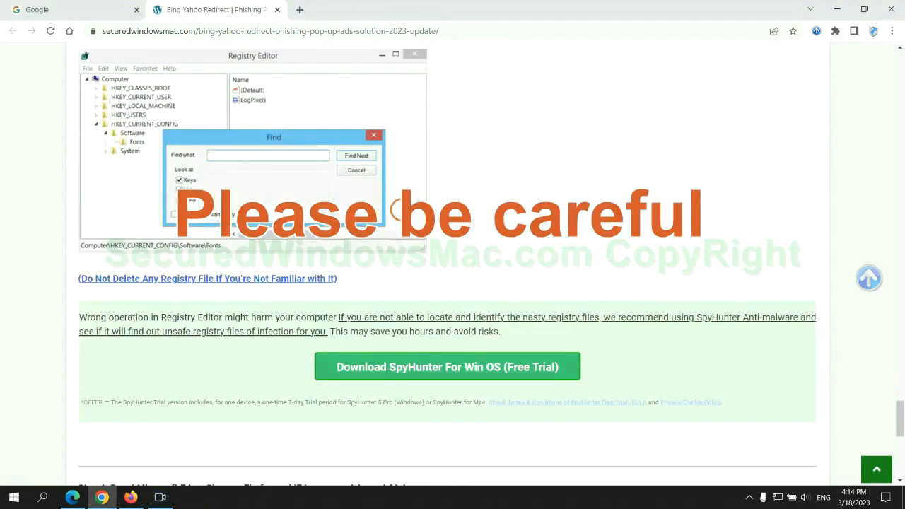
scroll("down", 3)
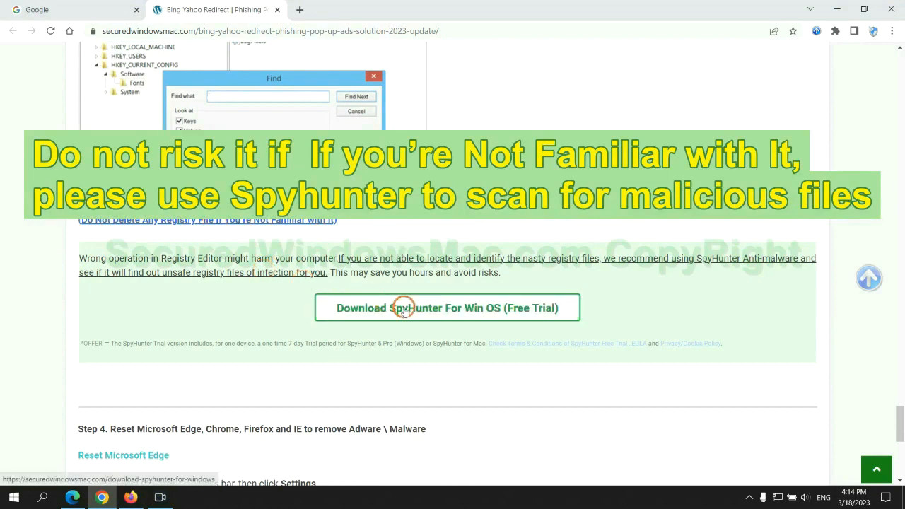
scroll("down", 3)
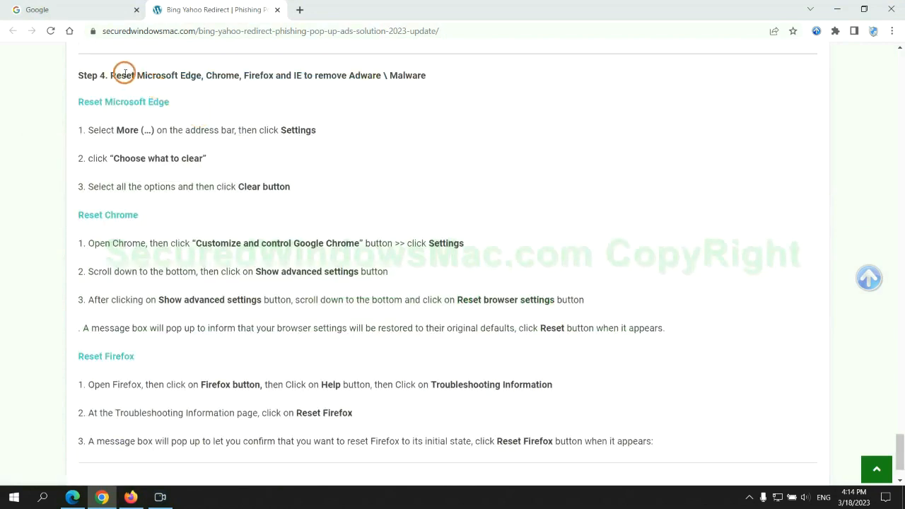
mouse_move(350, 102)
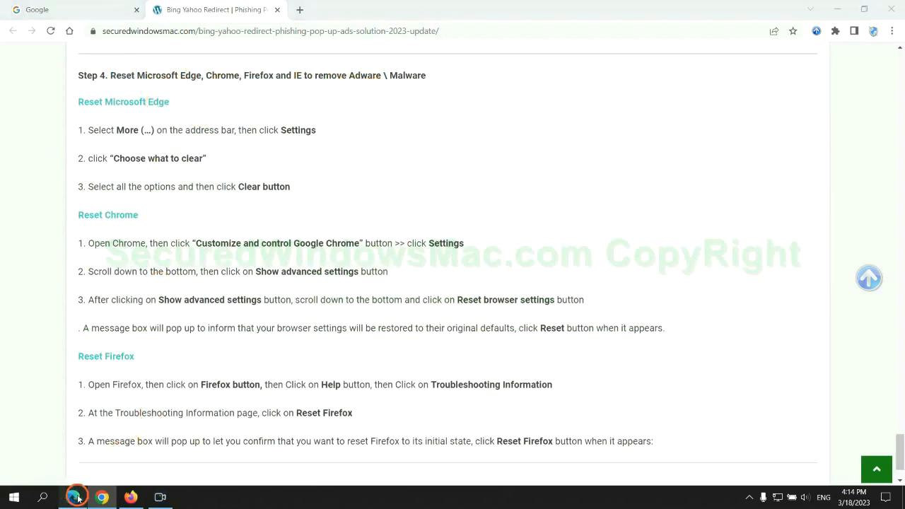
In Edge, clear browsing history, downloads, cookies and cache for all time via Privacy settings.
left_click(857, 32)
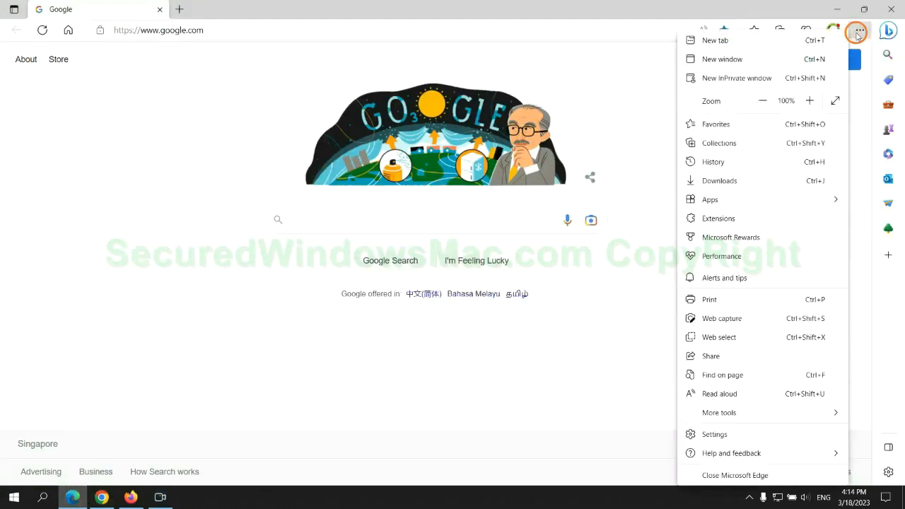
left_click(714, 434)
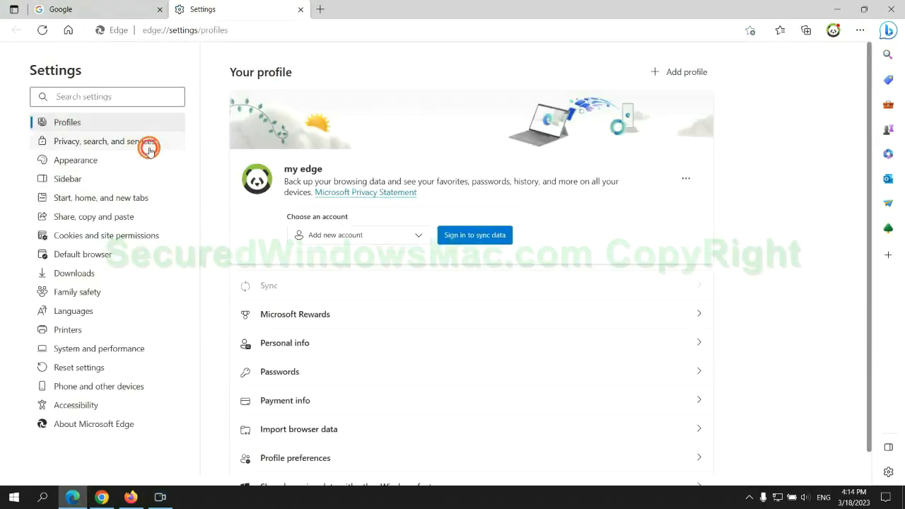
left_click(104, 140)
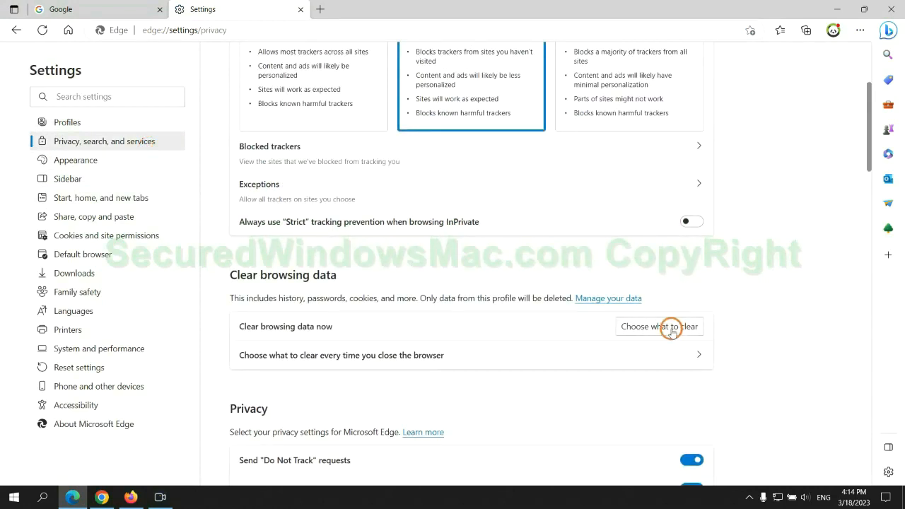
left_click(658, 326)
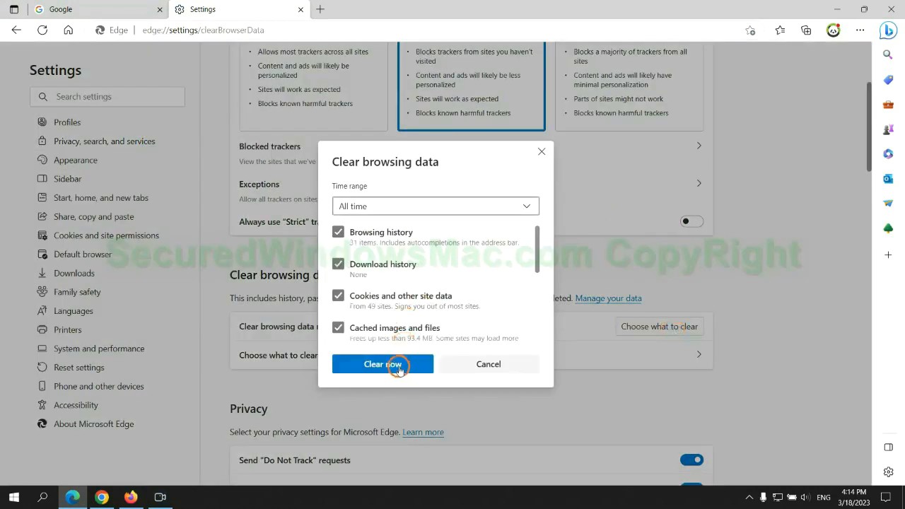
mouse_move(382, 251)
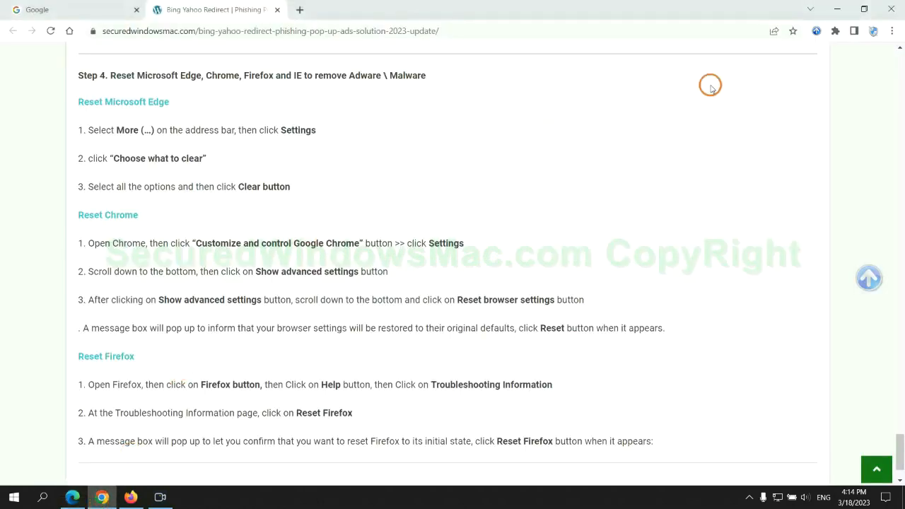
Search Chrome settings for 'reset' and open the reset settings result.
left_click(892, 31)
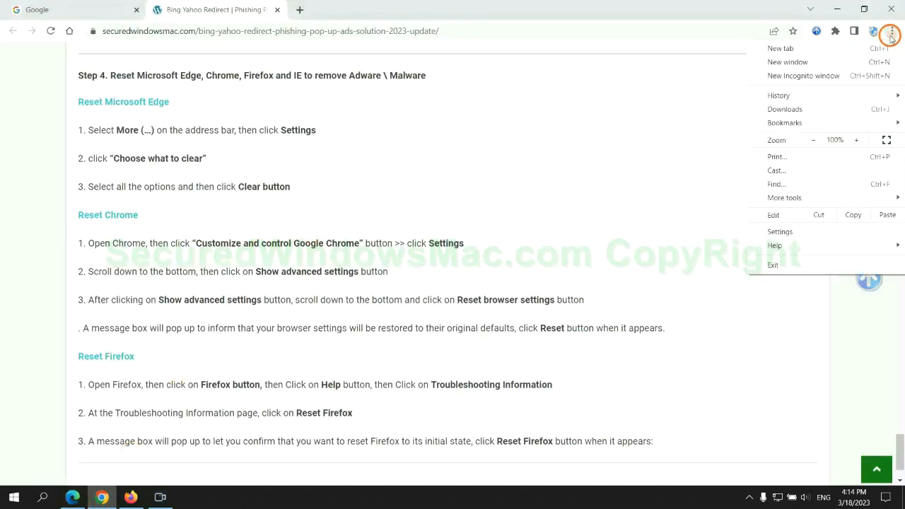
left_click(780, 231)
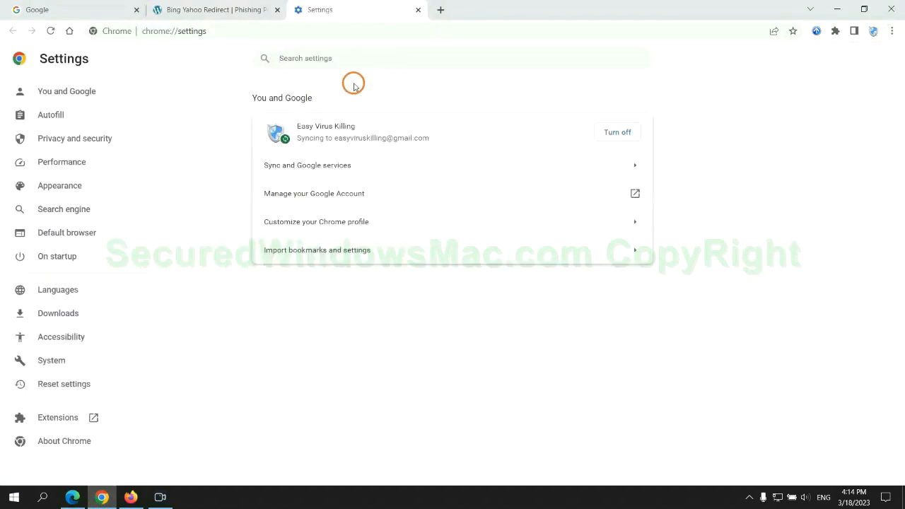
type("reset")
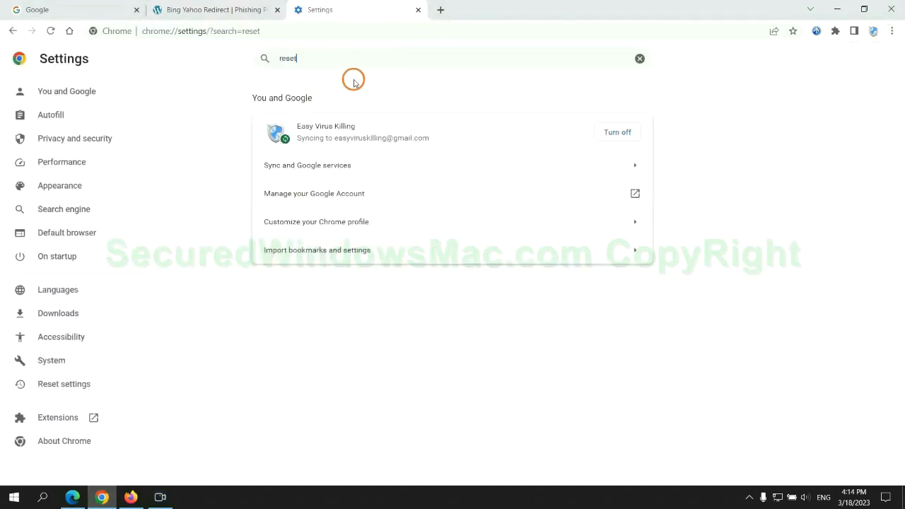
left_click(452, 319)
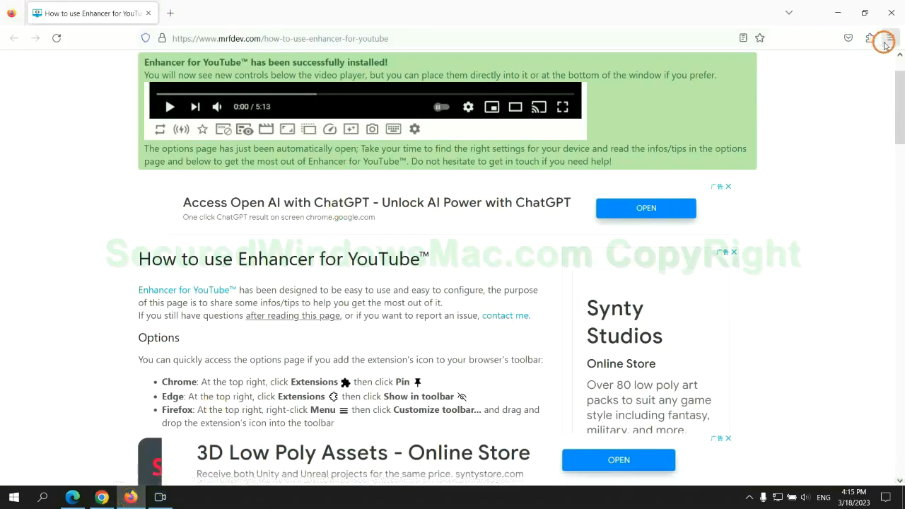
From the Firefox menu's troubleshooting information, choose Refresh Firefox.
left_click(891, 39)
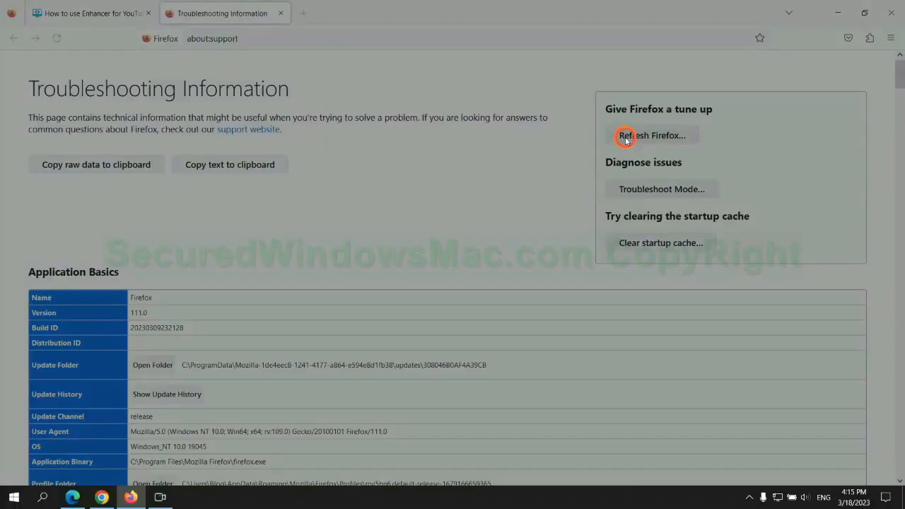
left_click(652, 136)
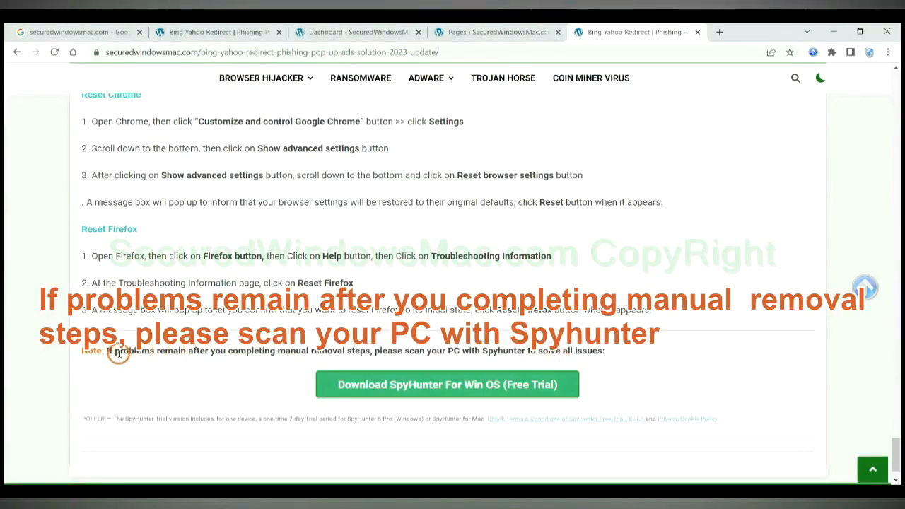
left_click_drag(106, 350, 198, 351)
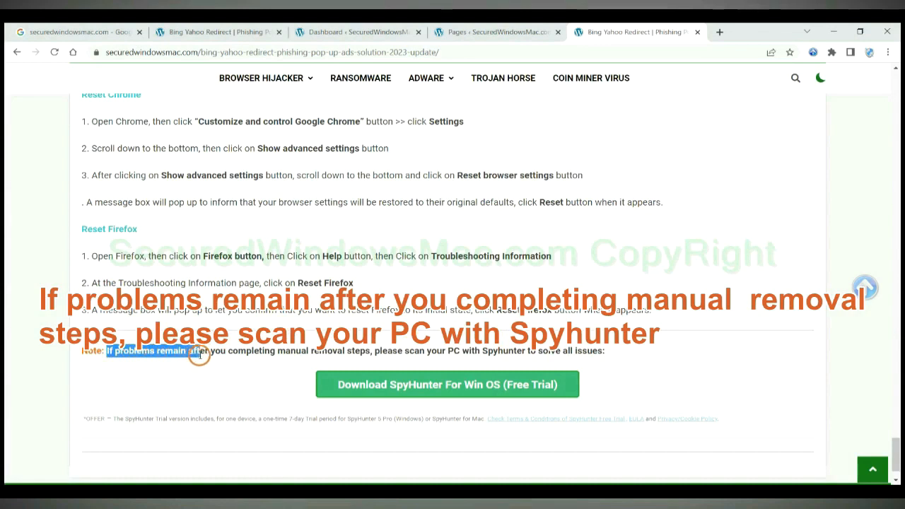